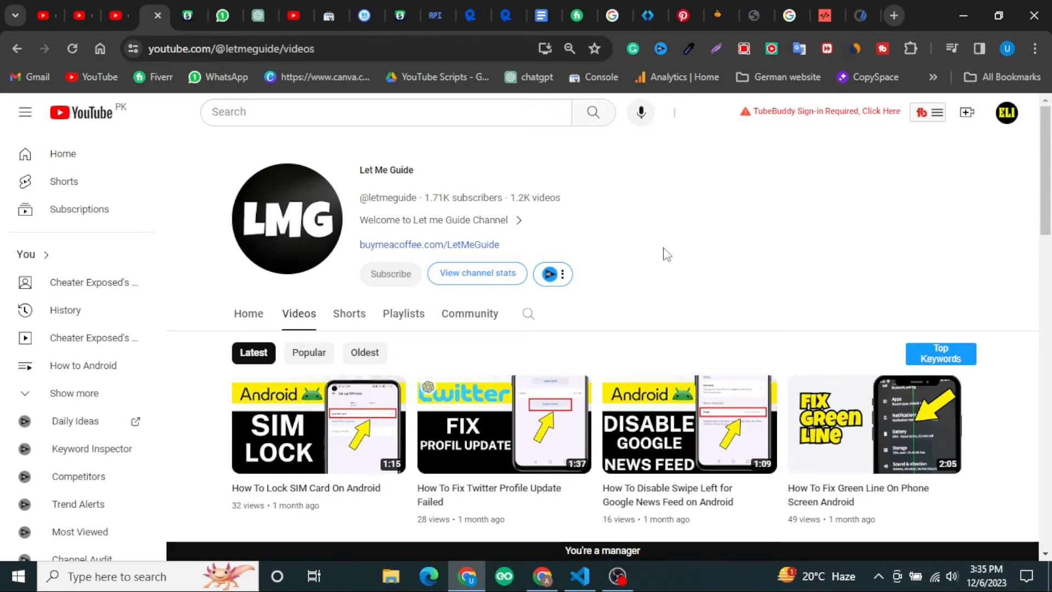
{"action": "mouse_move", "coordinate": [633, 237]}
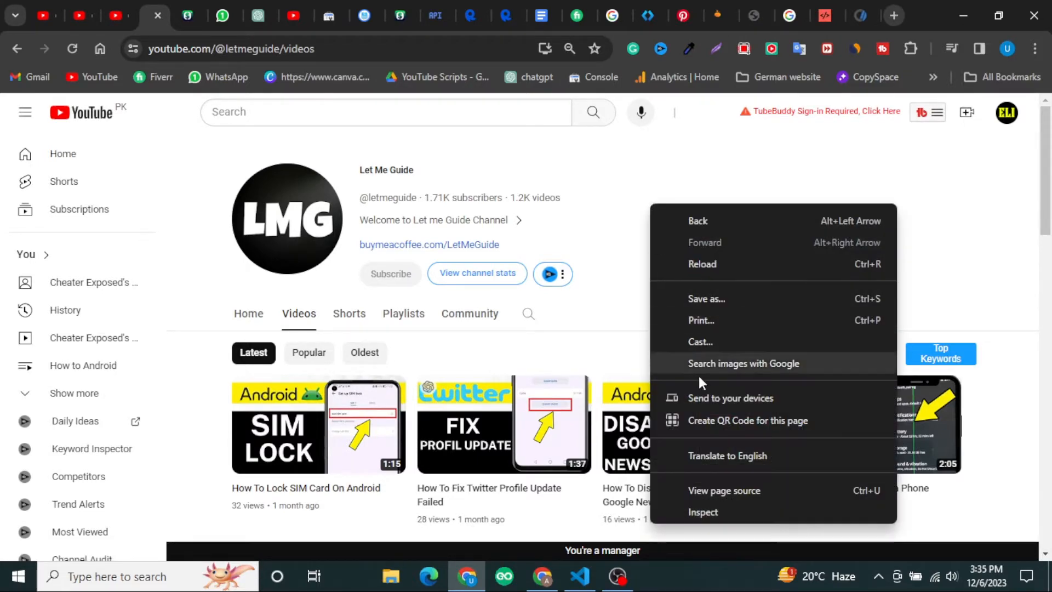
Step: Search the channel page source for 'monetiz', find 0/0 matches, and close the find bar
{"action": "left_click", "coordinate": [724, 490]}
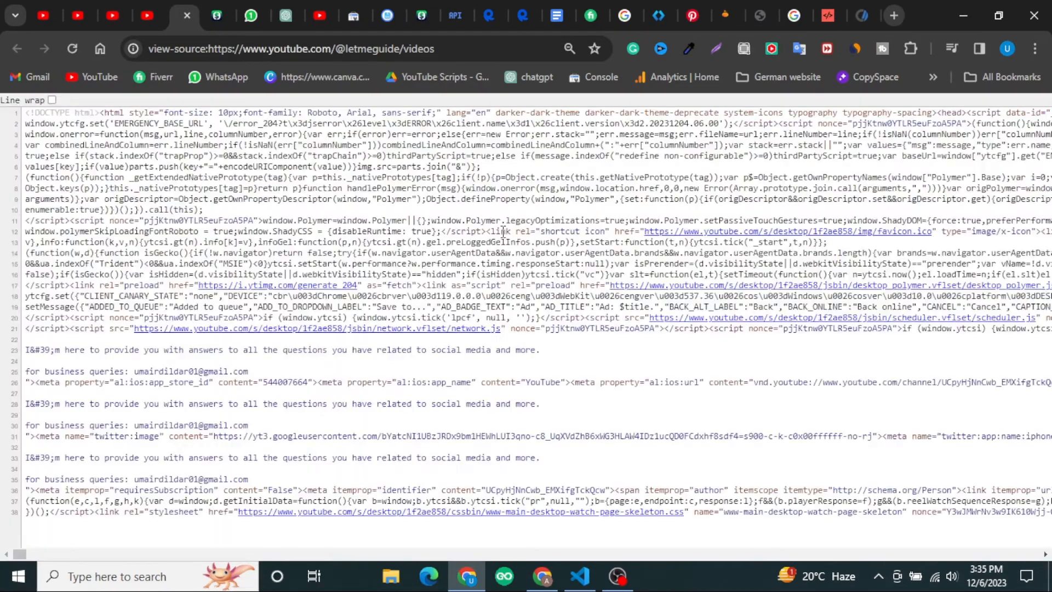
{"action": "type", "text": "monetiz"}
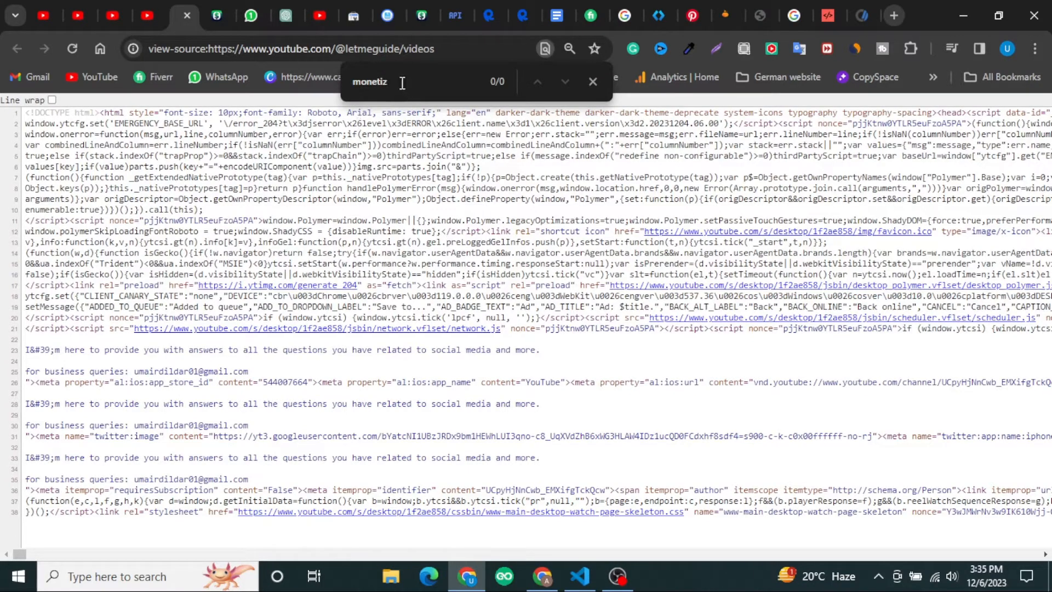
{"action": "type", "text": "e"}
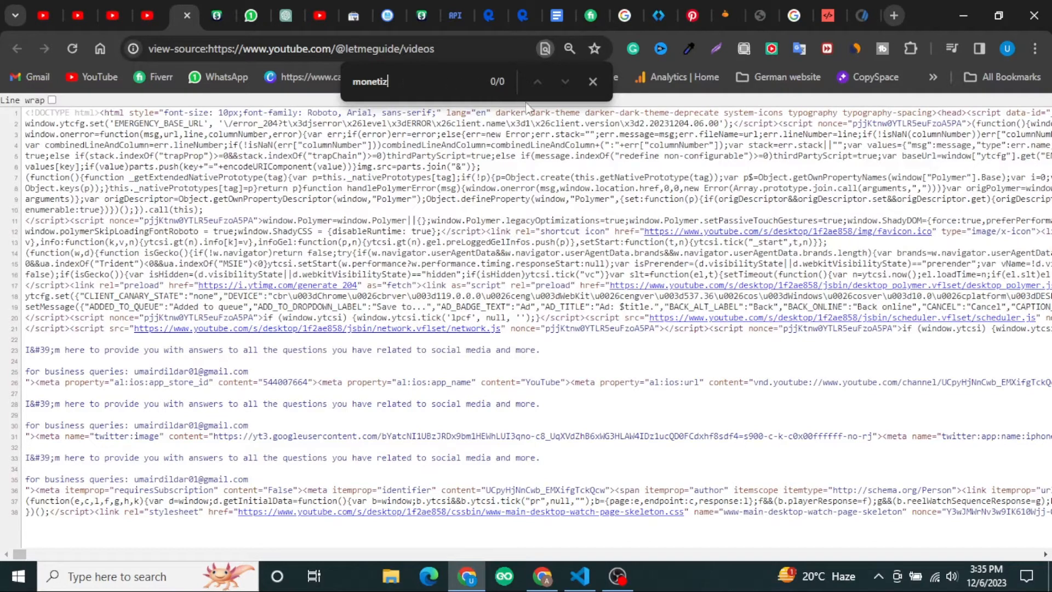
{"action": "left_click", "coordinate": [592, 81]}
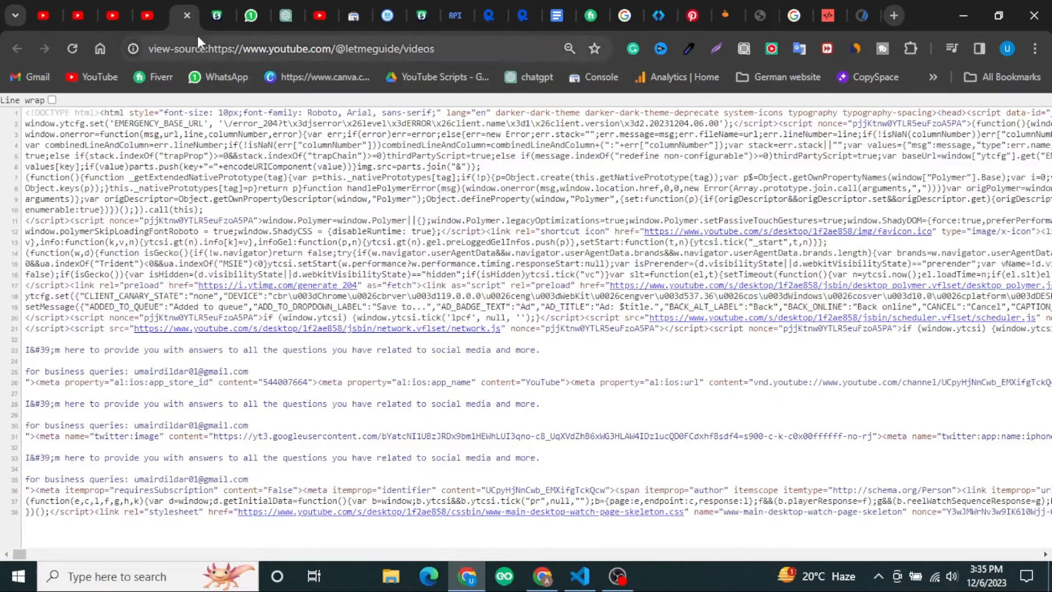
{"action": "mouse_move", "coordinate": [187, 15]}
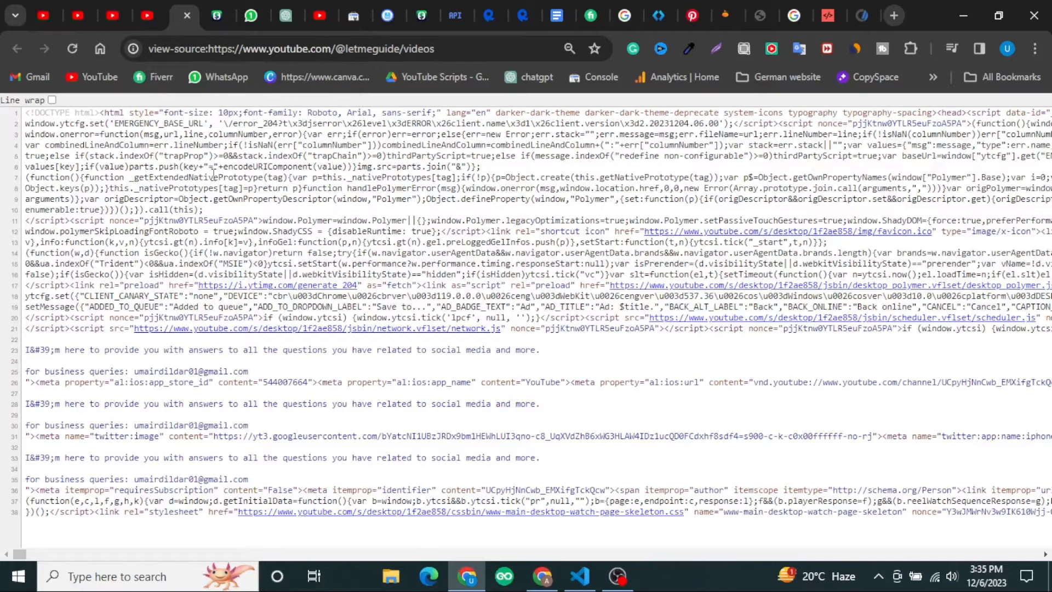
{"action": "mouse_move", "coordinate": [186, 15]}
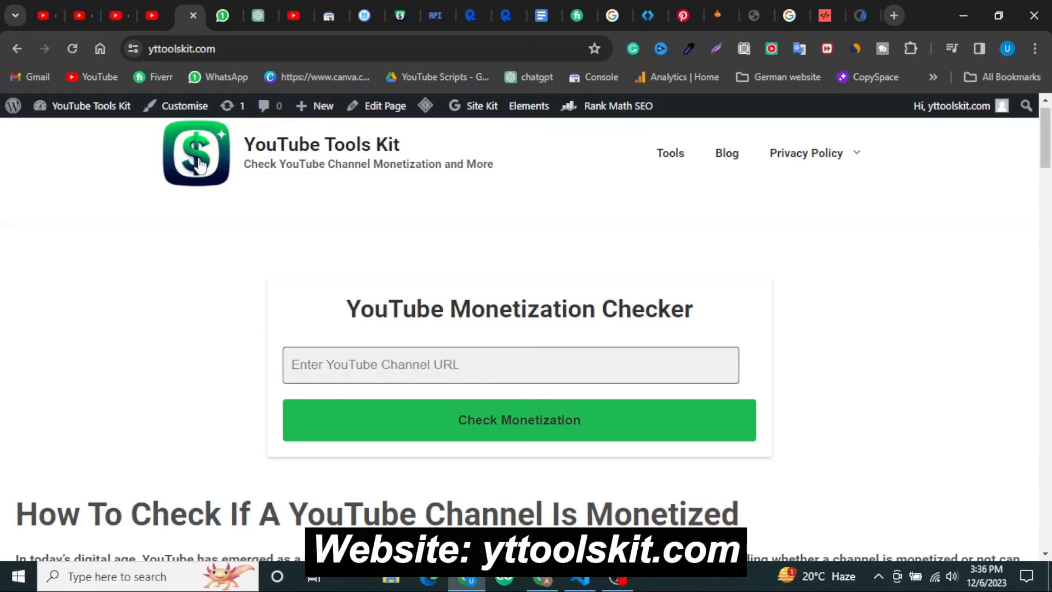
{"action": "mouse_move", "coordinate": [44, 15]}
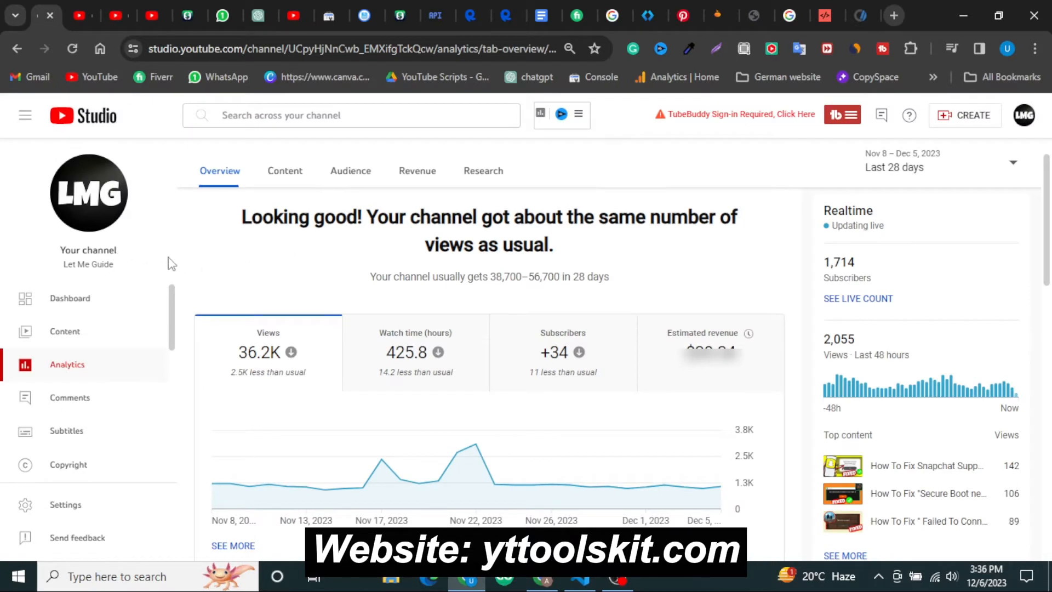
{"action": "mouse_move", "coordinate": [578, 328]}
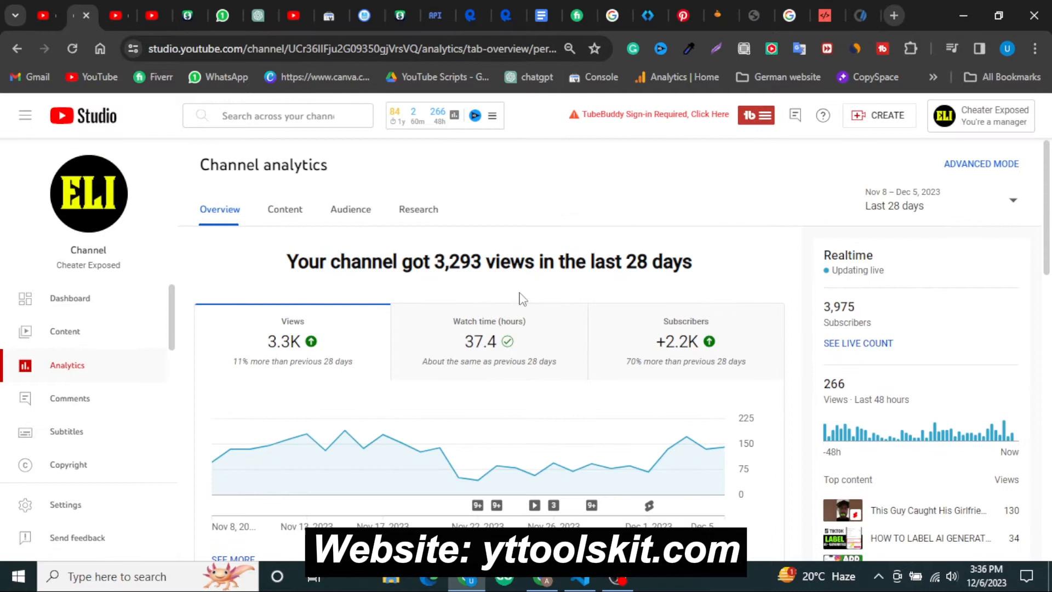
{"action": "mouse_move", "coordinate": [827, 324]}
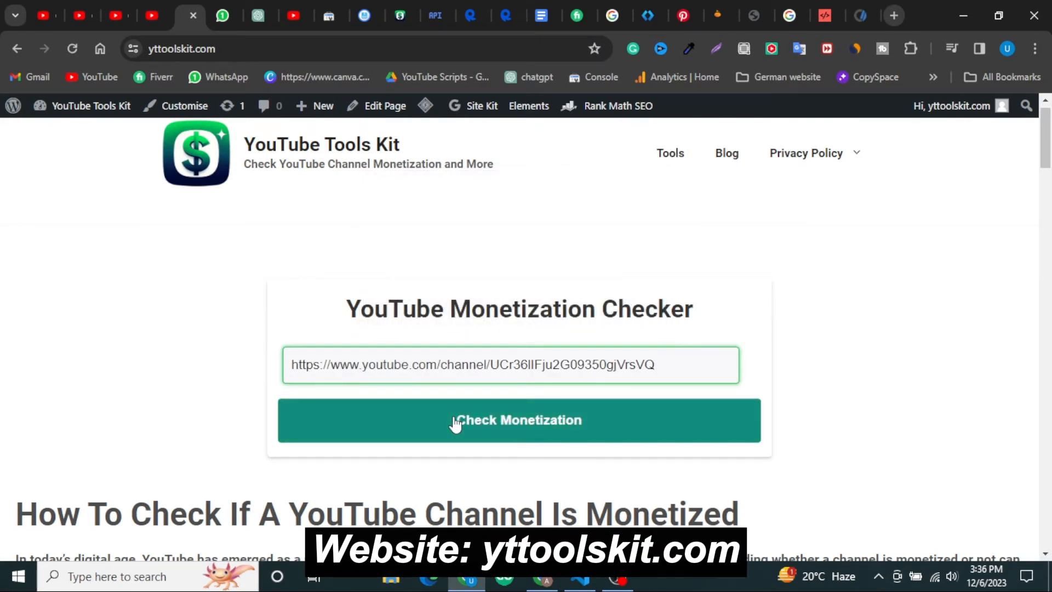
Step: Check Cheater Exposed: not monetized, 175 videos, 3,970 subscribers
{"action": "left_click", "coordinate": [520, 421]}
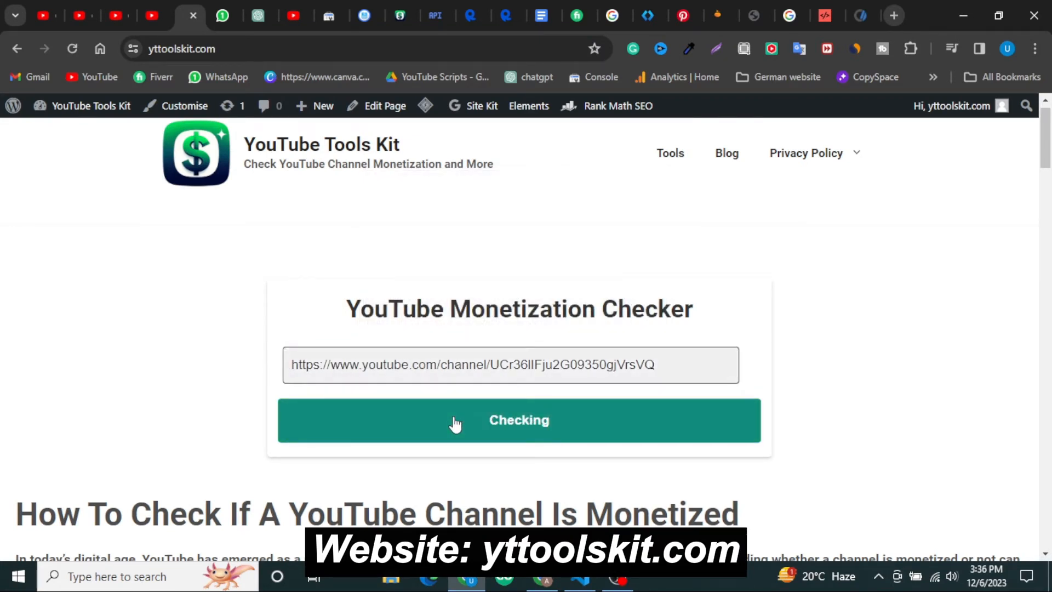
{"action": "scroll", "scroll_direction": "down", "scroll_amount": 3}
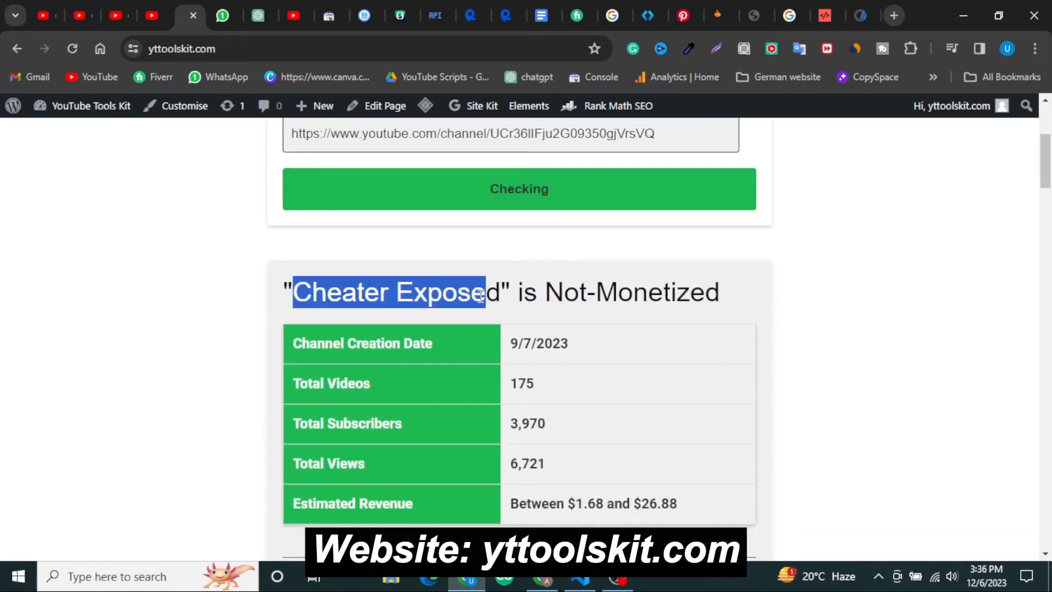
{"action": "left_click", "coordinate": [564, 295]}
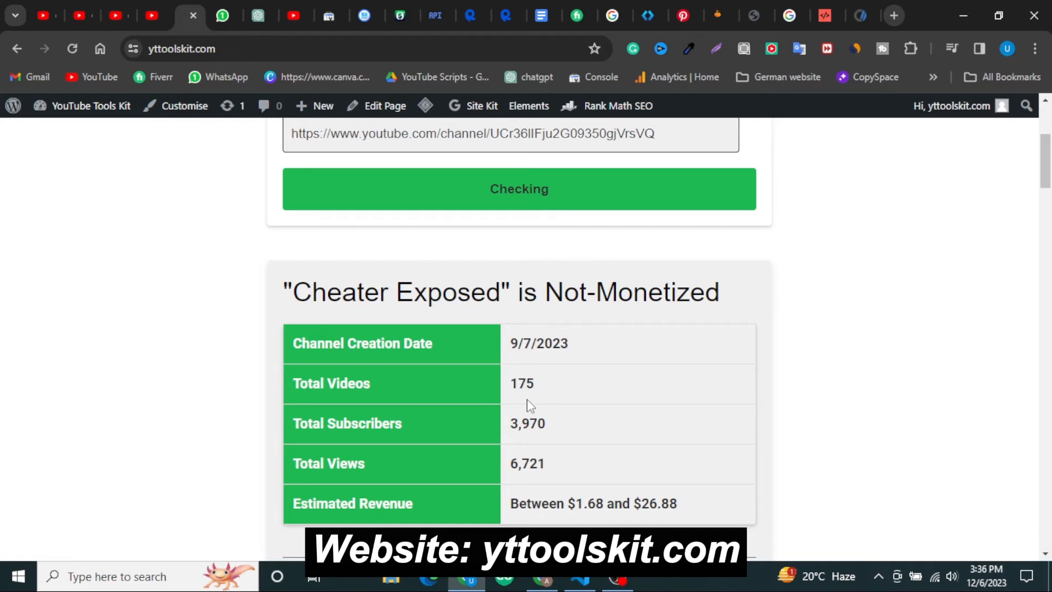
{"action": "double_click", "coordinate": [527, 424]}
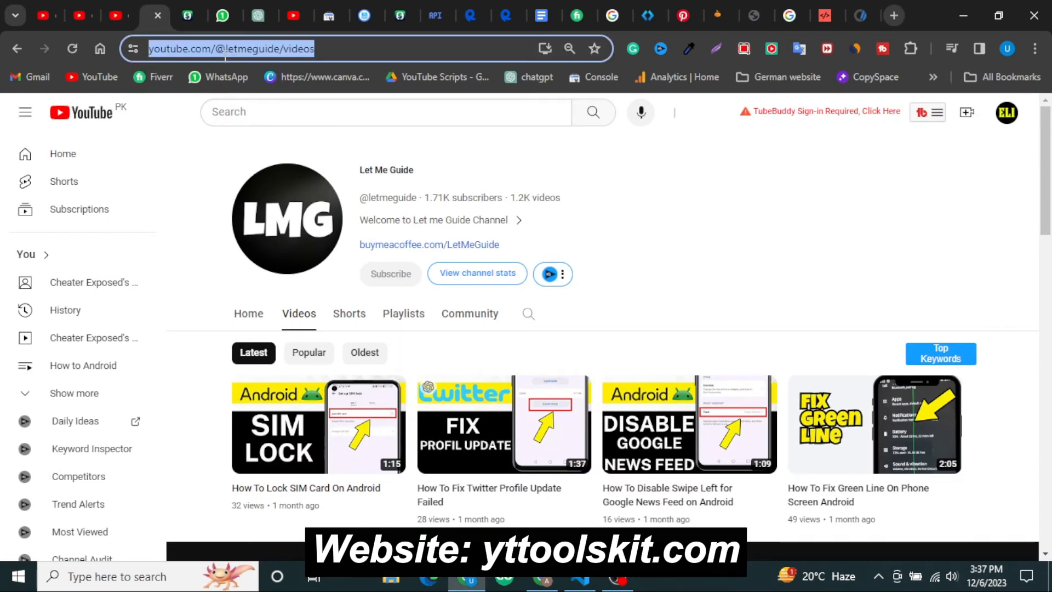
Step: Check Let Me Guide on yttoolskit.com: monetized, created 8/15/2021, 1262 videos
{"action": "type", "text": "yttoolskit.com"}
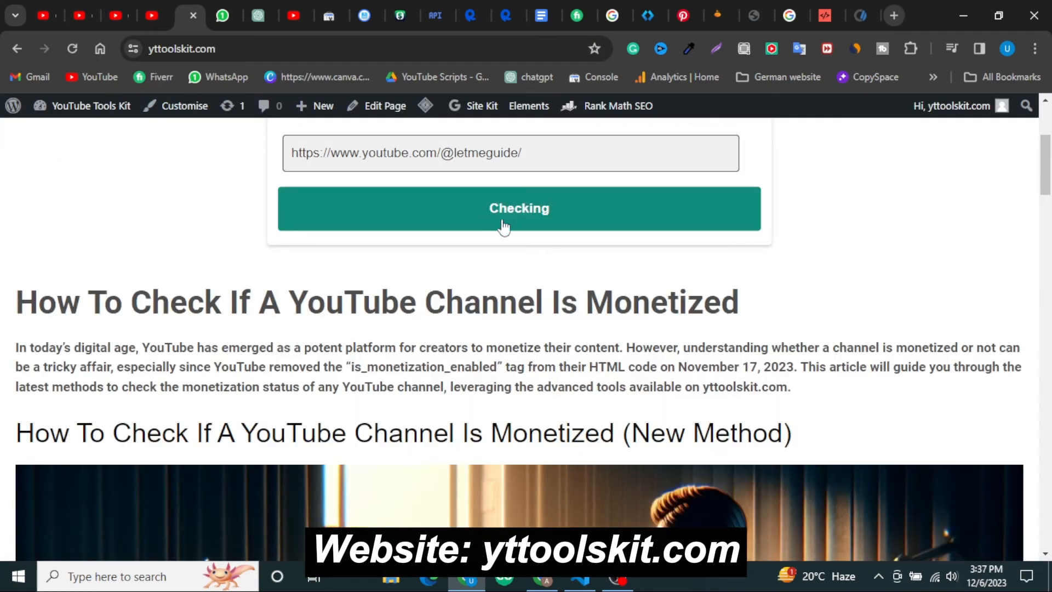
{"action": "left_click", "coordinate": [518, 208]}
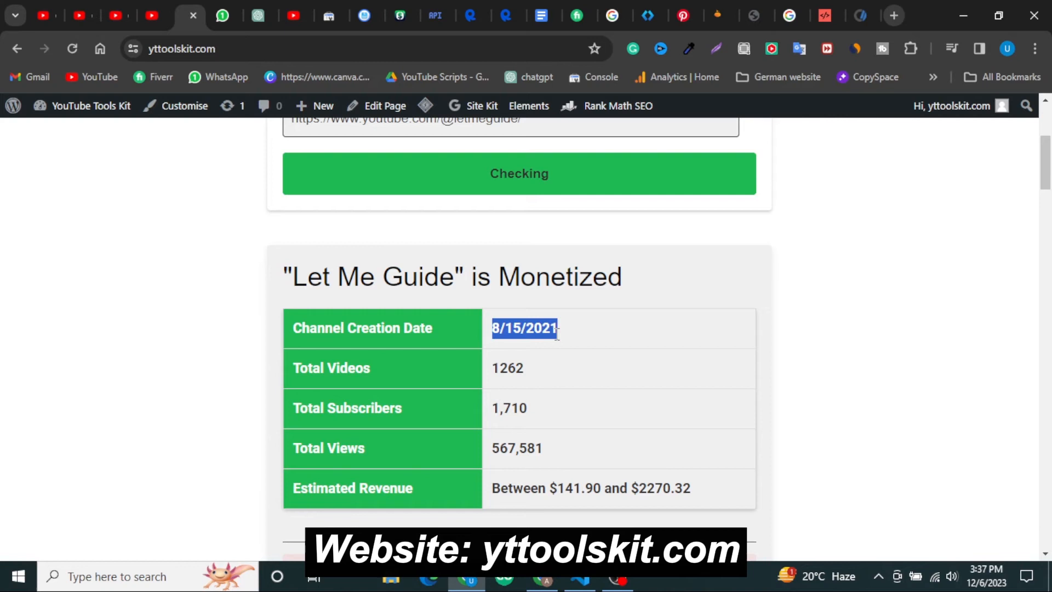
{"action": "scroll", "scroll_direction": "down", "scroll_amount": 3}
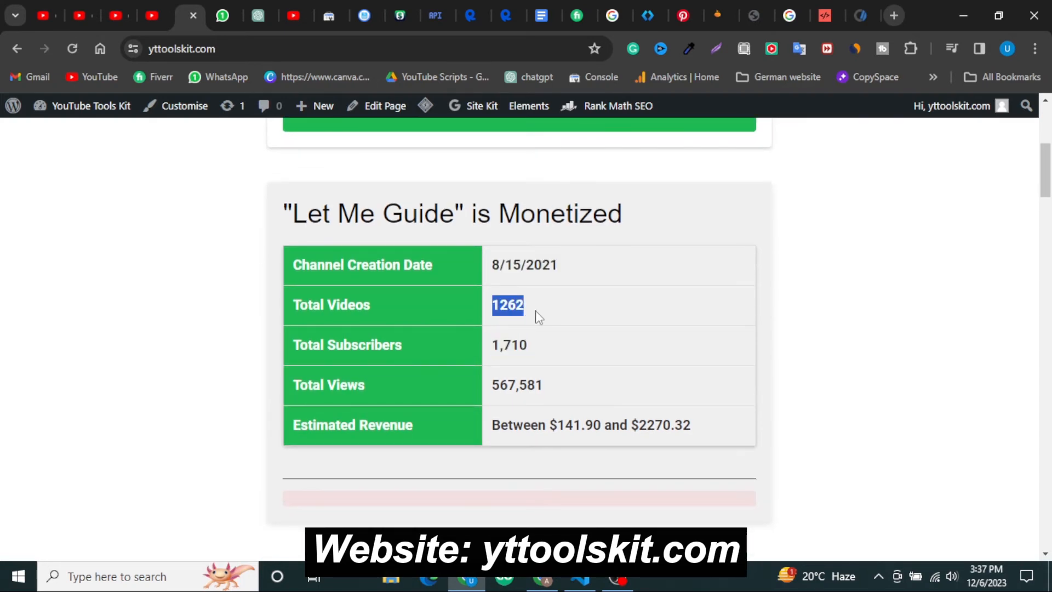
{"action": "scroll", "scroll_direction": "down", "scroll_amount": 3}
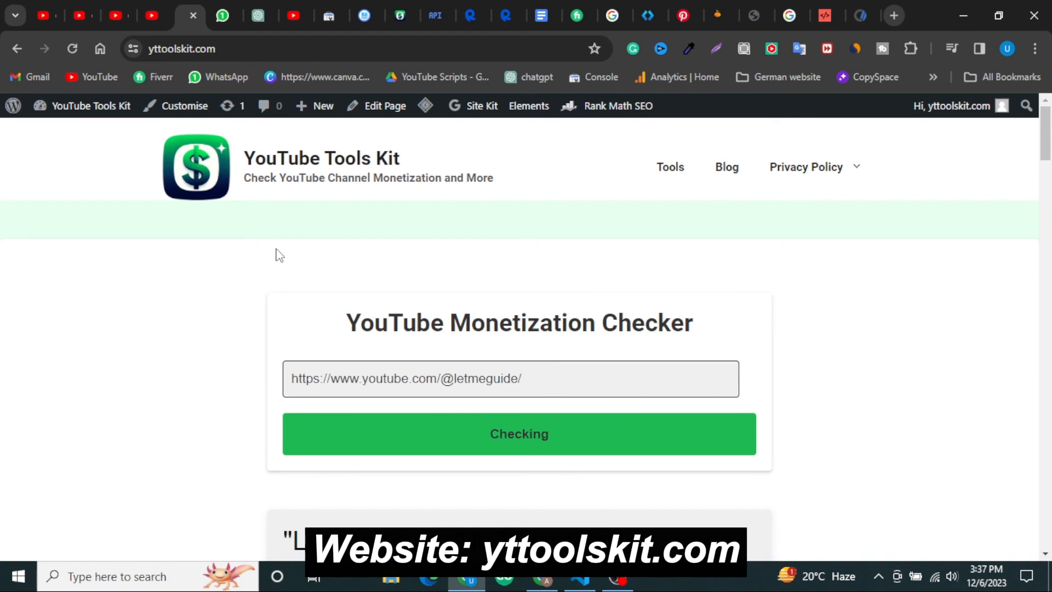
{"action": "mouse_move", "coordinate": [343, 280]}
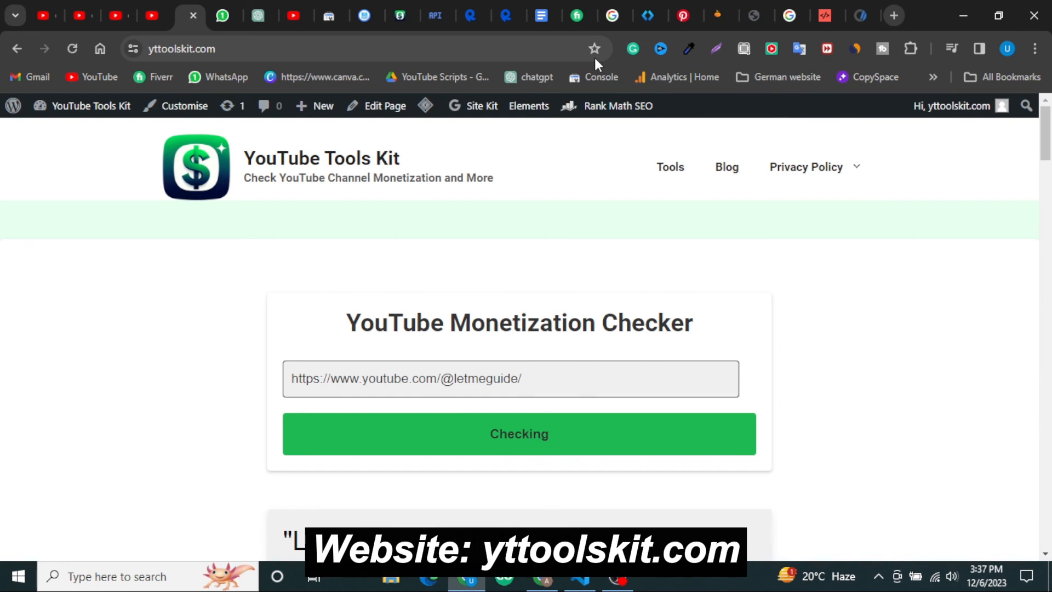
Step: Star yttoolskit.com as 'YouTube Channel Monetization Checker' in the German website folder
{"action": "left_click", "coordinate": [594, 48]}
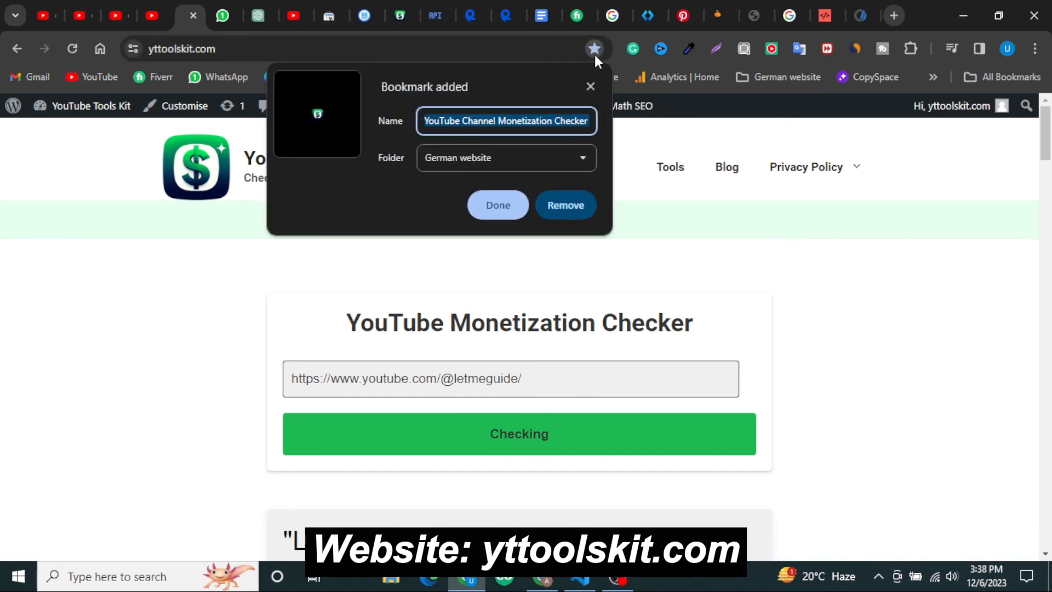